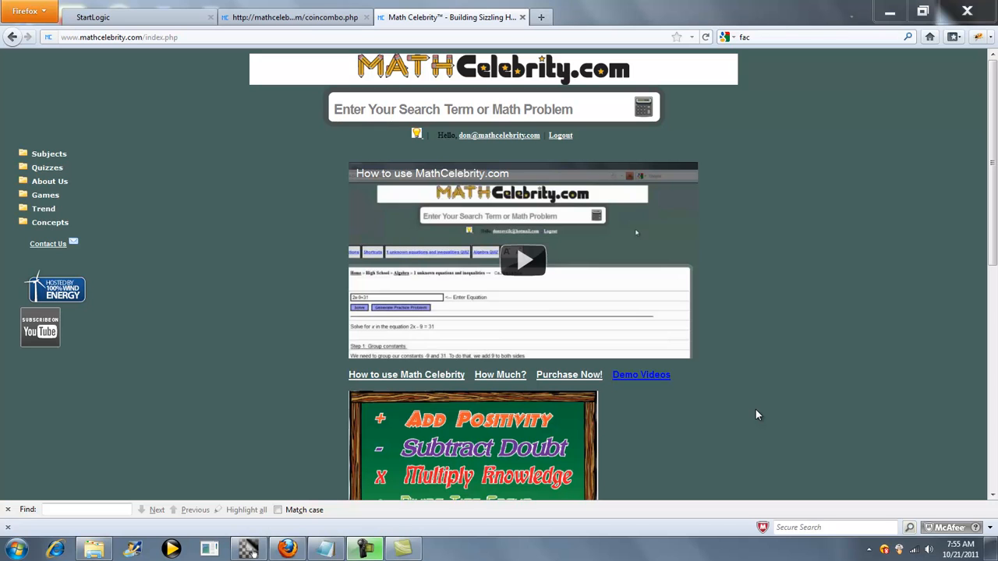
mouse_move(755, 418)
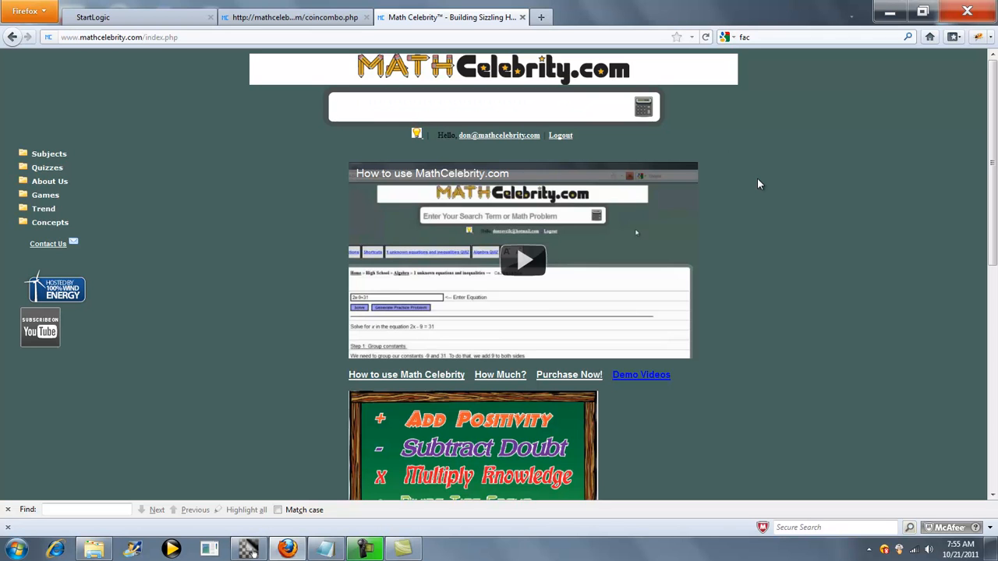
- Compose the query 'average of all numbers from 30 to 150', rewording the first word and end value
text(average of all numbers from 30 to 80)
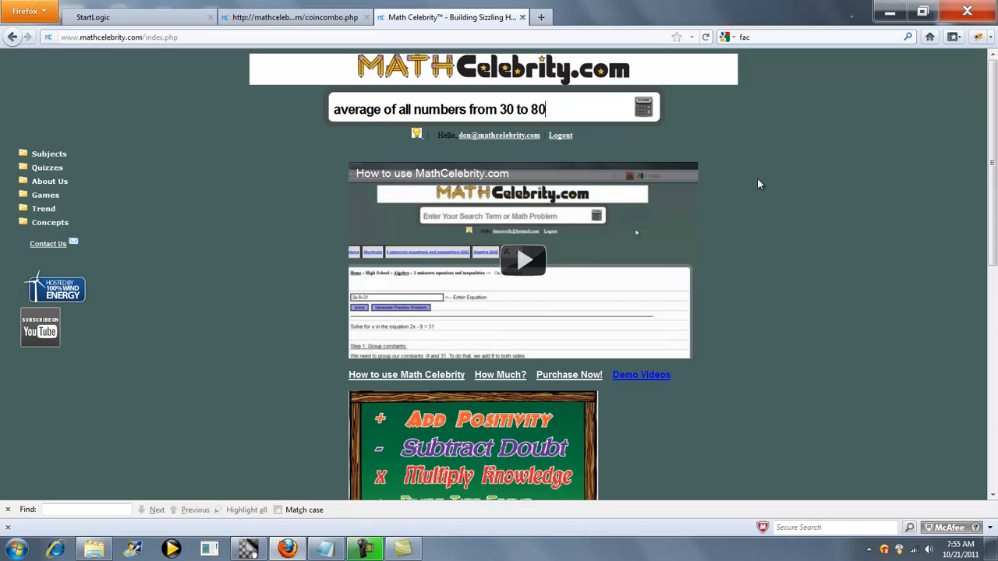
key(Home)
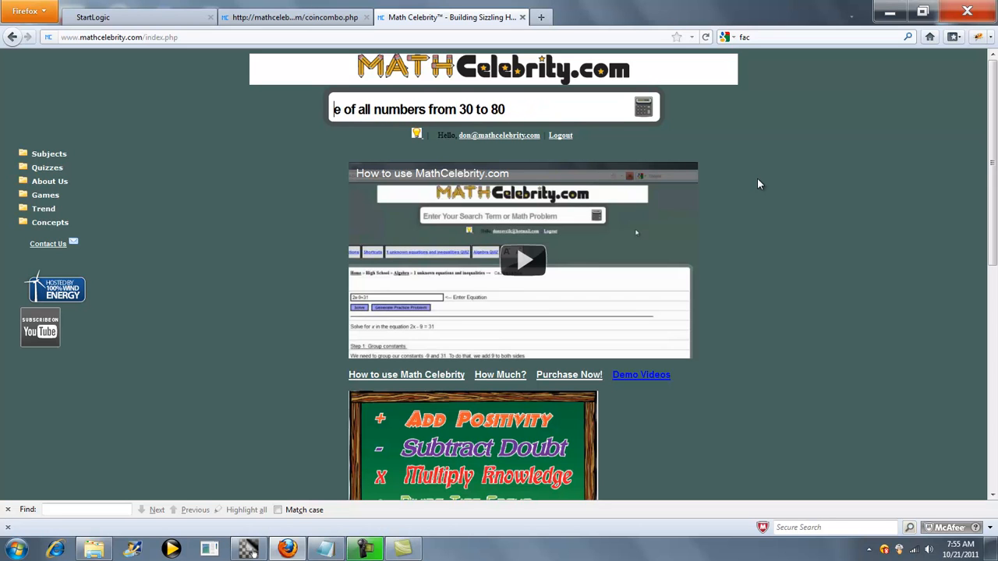
click(491, 109)
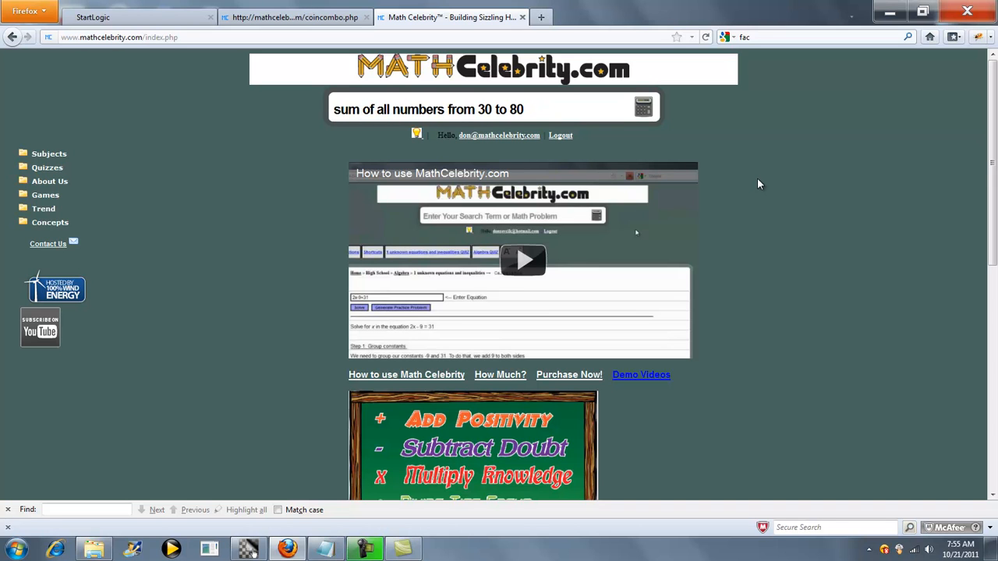
text(count)
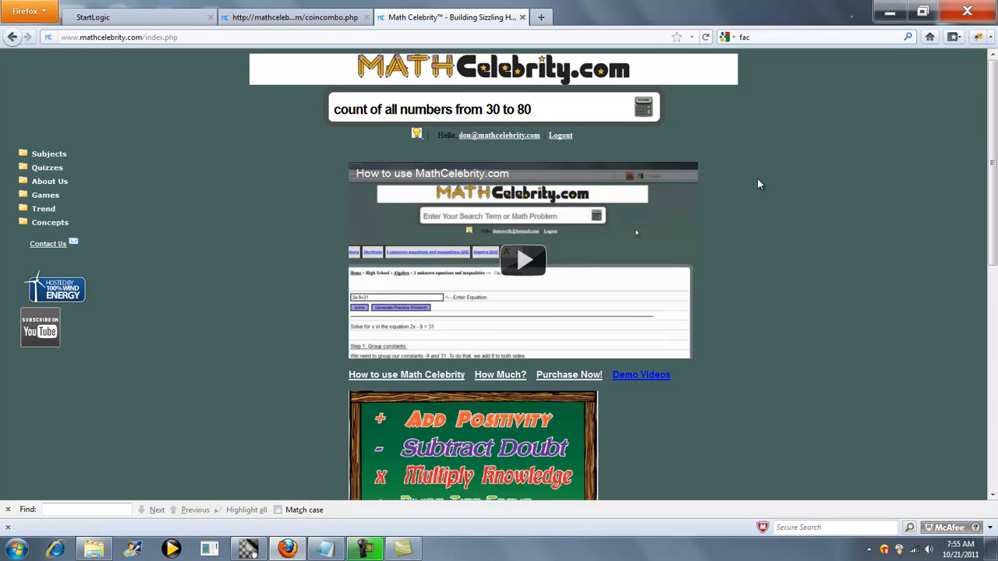
double_click(349, 110)
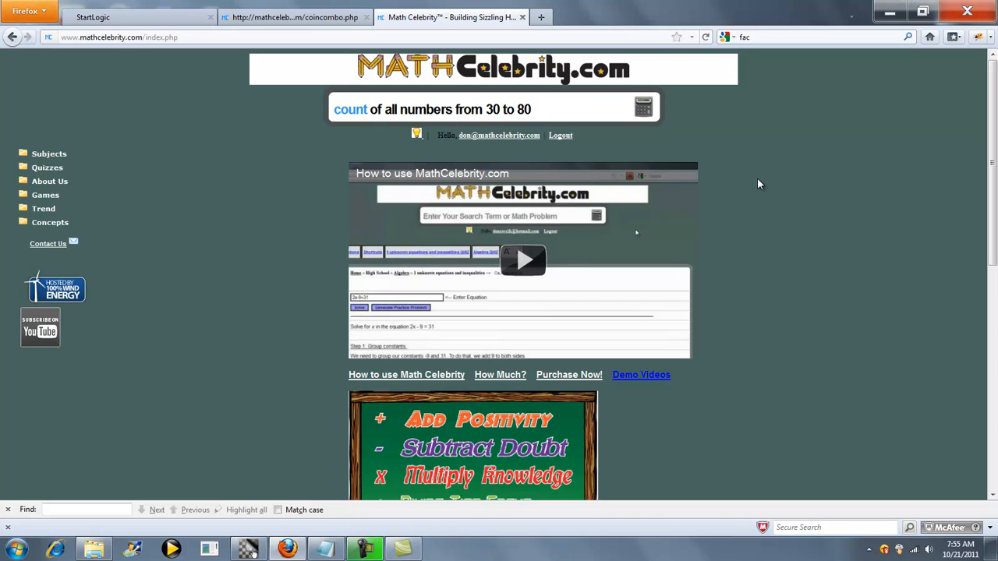
text(average of all numbers from 30 to)
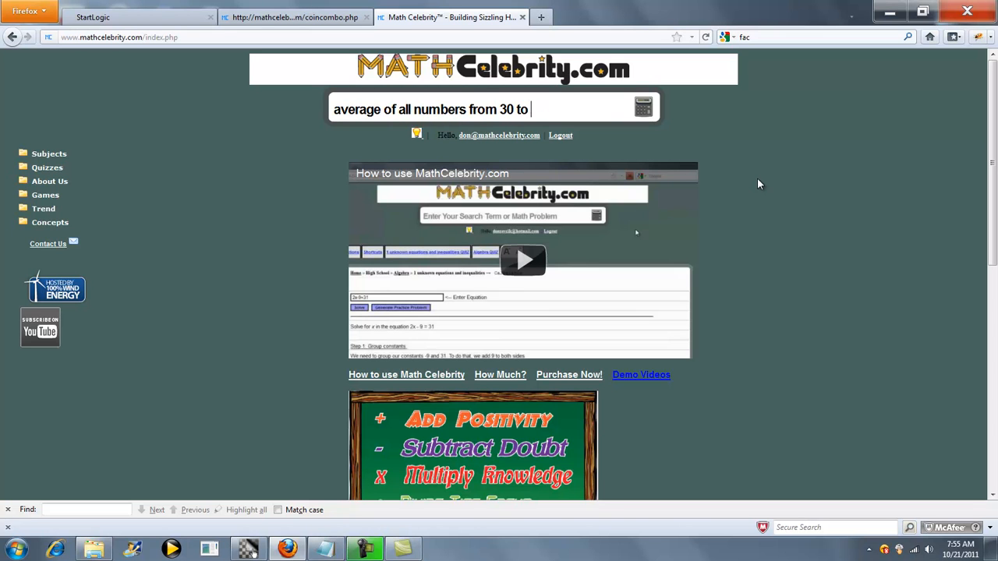
text(150)
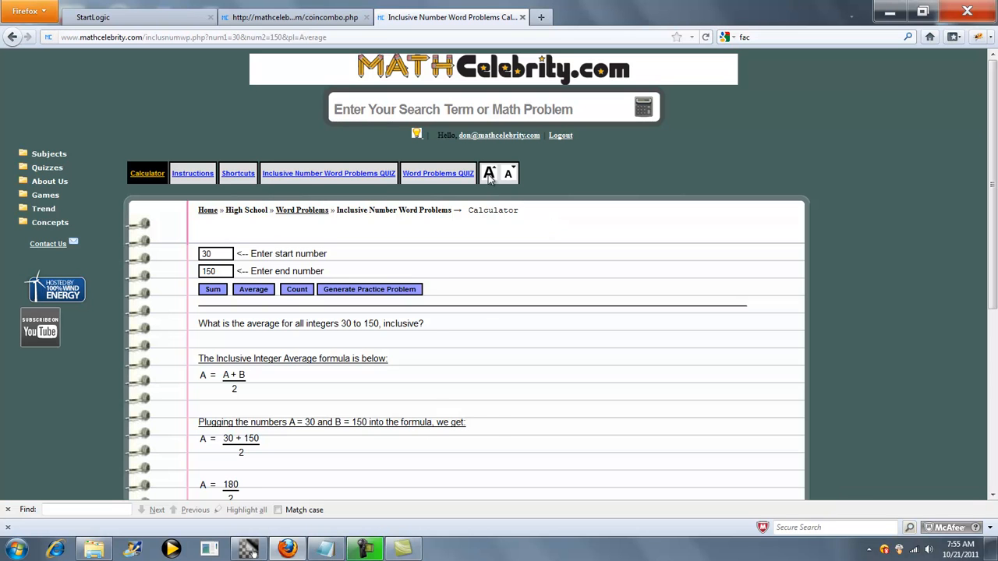
- Reveal the worked solution ending in the final answer A = 90 for integers 30 to 150
scroll(down, 3)
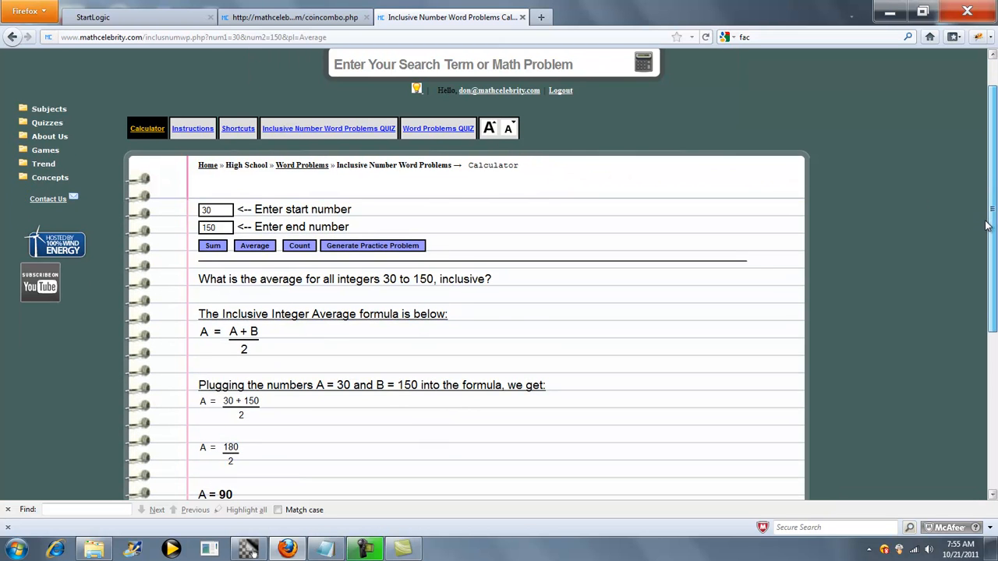
scroll(down, 3)
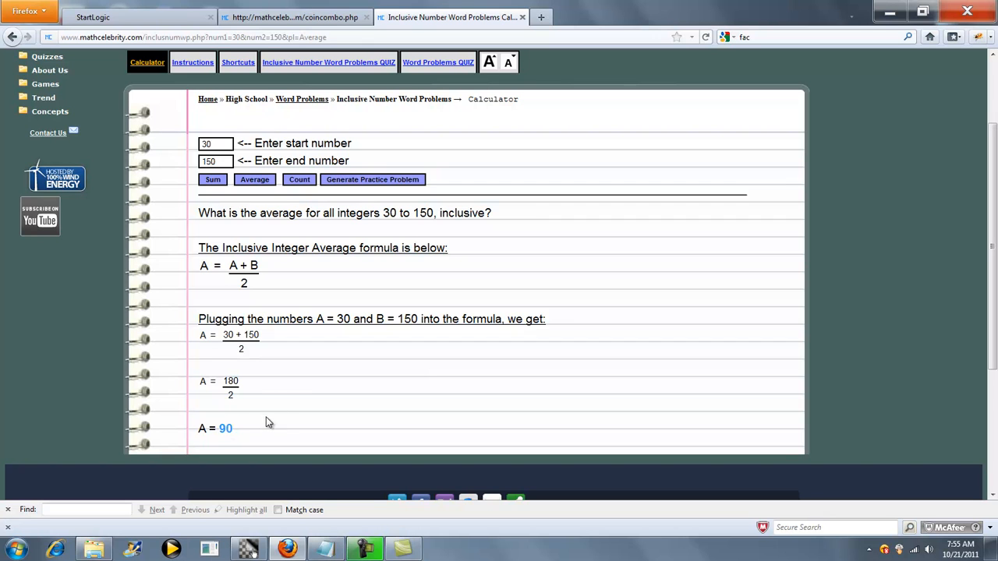
mouse_move(295, 396)
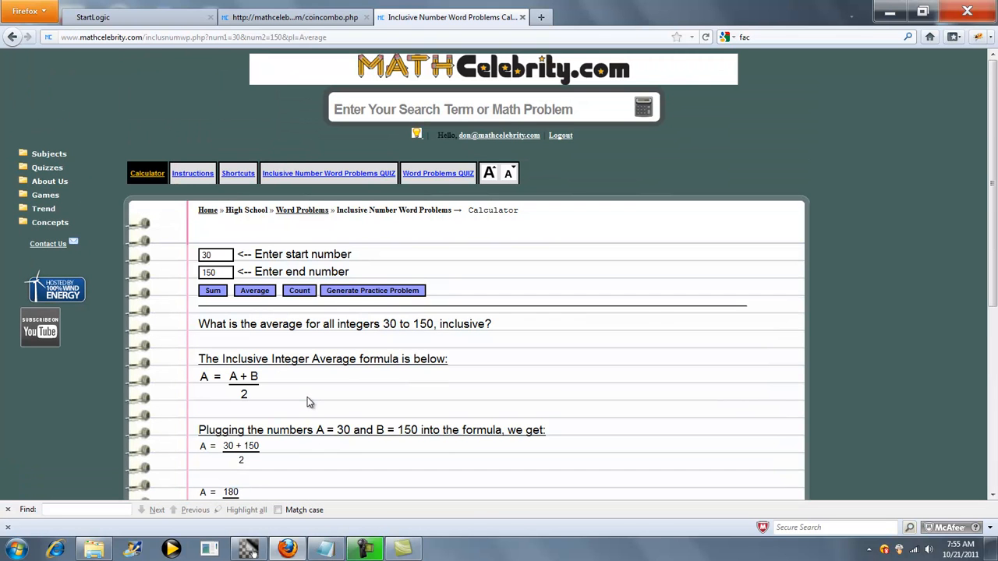
mouse_move(287, 398)
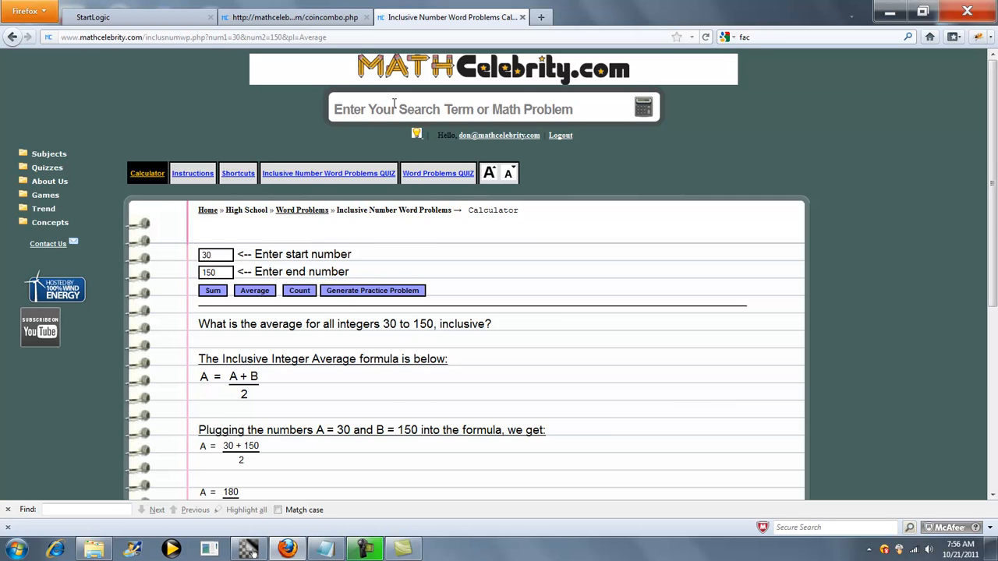
- Request the inclusive Sum of the integers from 30 to 150 from the calculator
text(average of all numbers from 30 to 80)
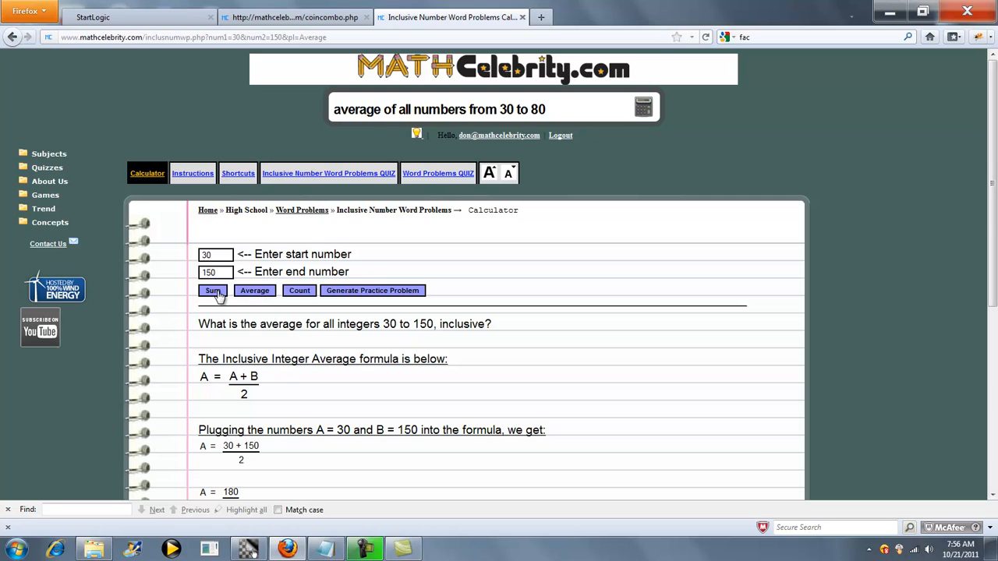
click(212, 290)
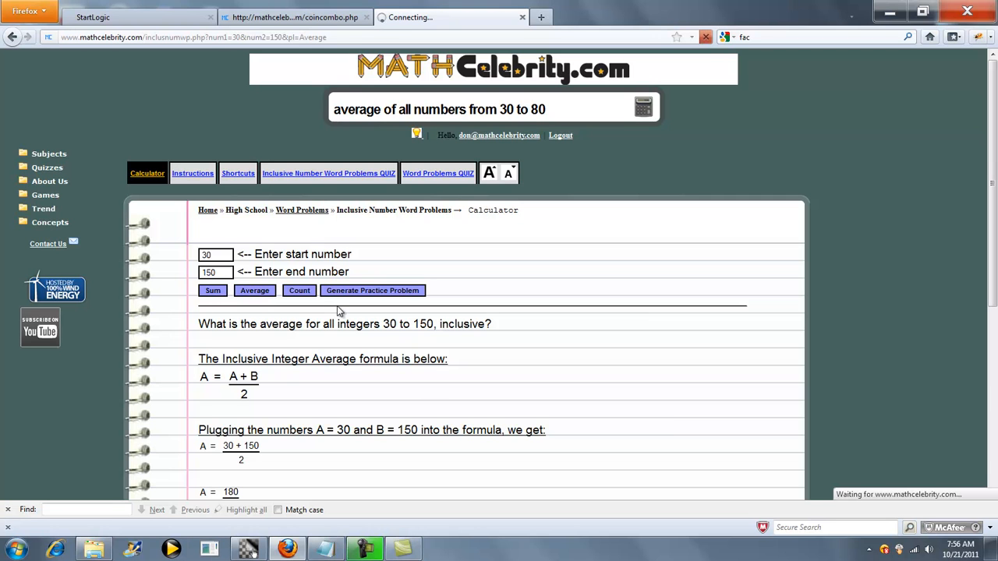
- Review the Sum result: average 90 times count 121 gives 10890
click(212, 290)
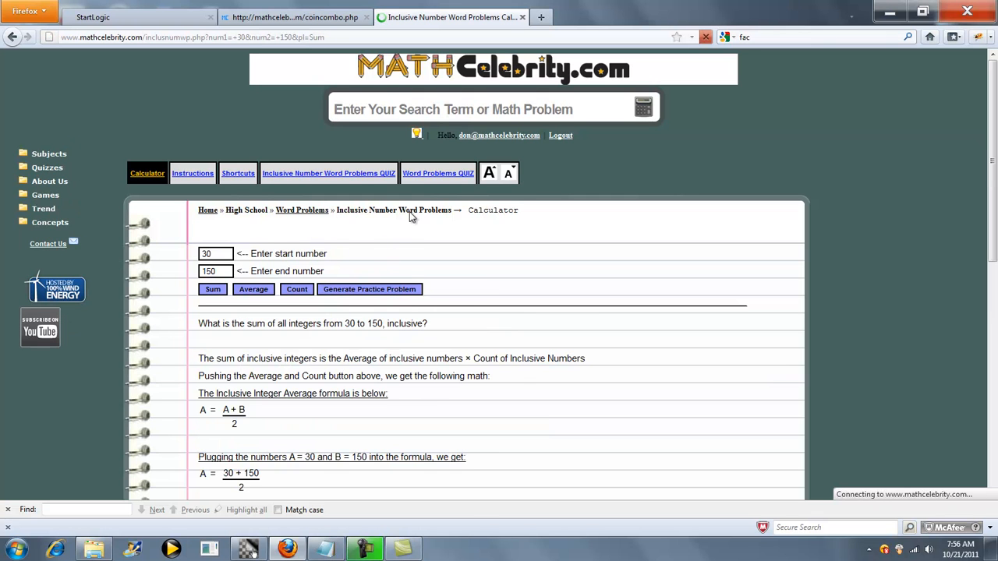
scroll(down, 3)
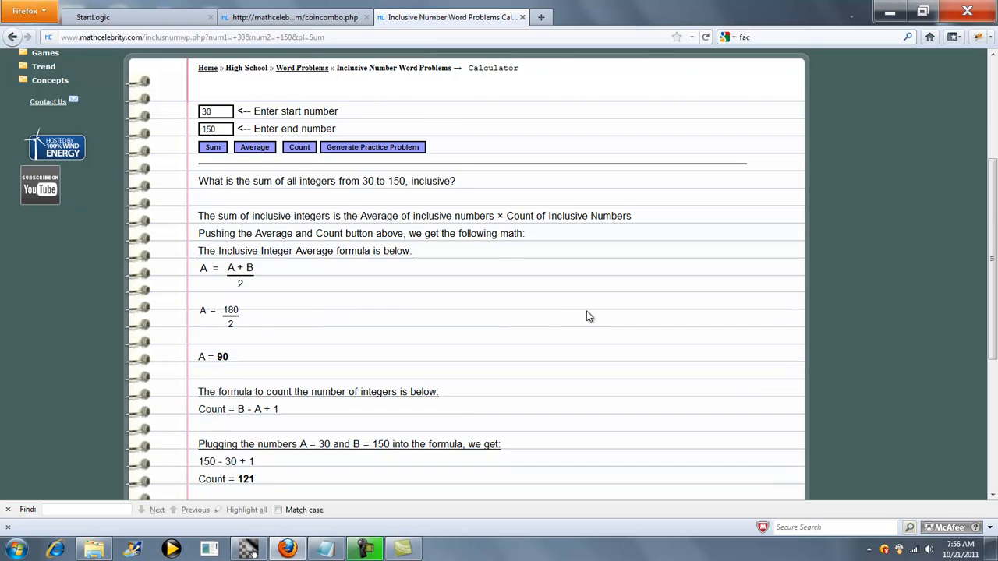
scroll(down, 3)
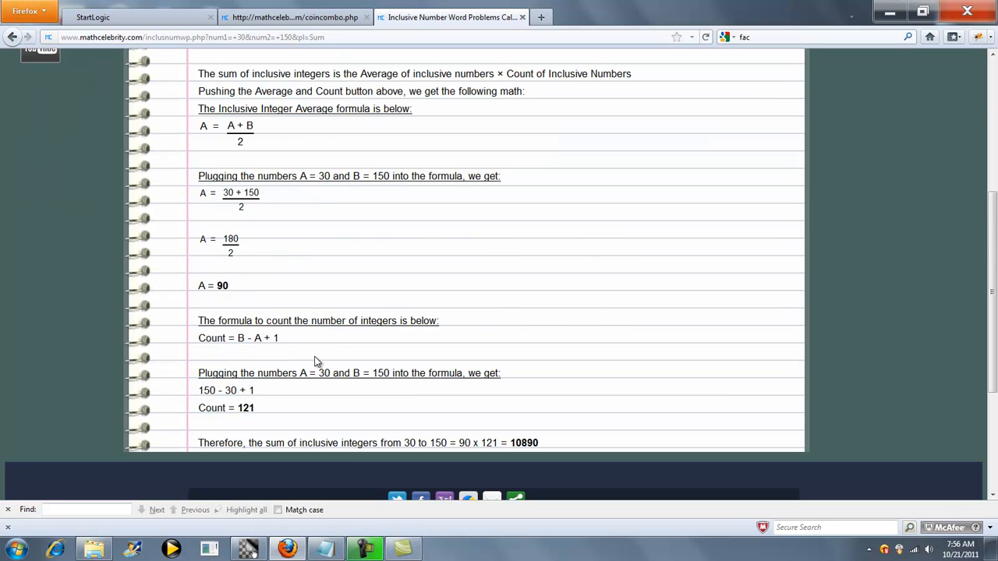
mouse_move(360, 415)
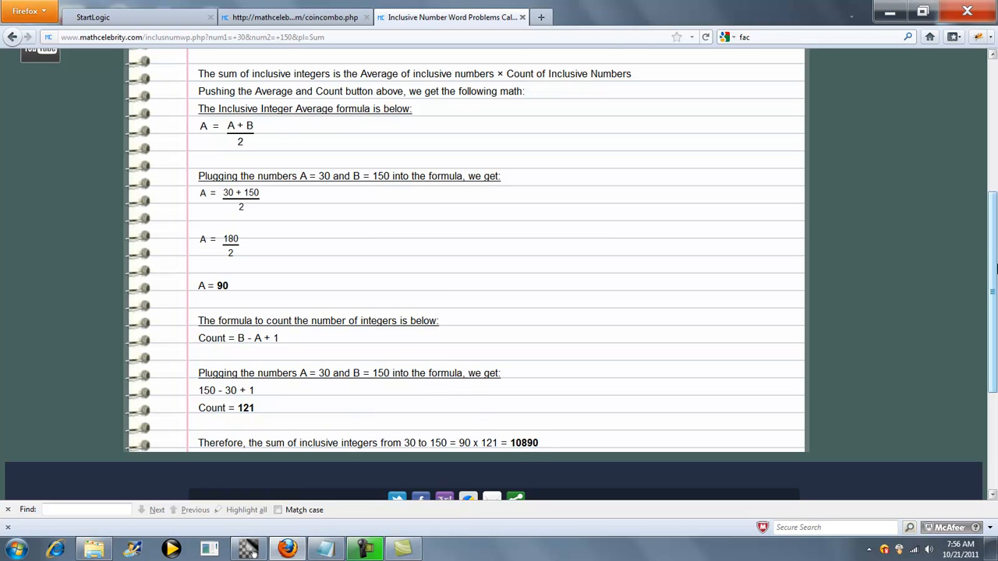
scroll(up, 3)
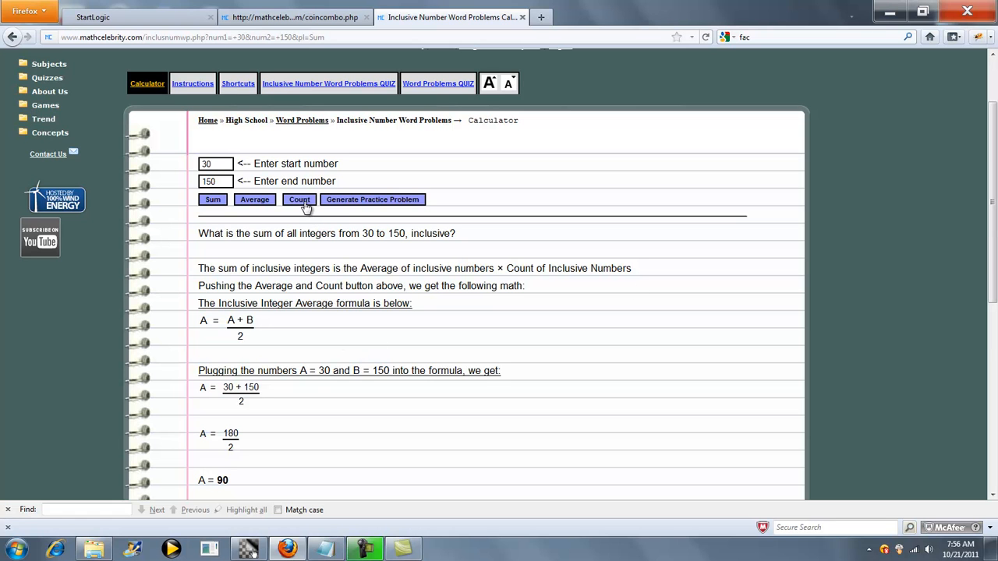
- Request the Count of integers from 30 to 150, yielding 121 via B − A + 1
click(299, 200)
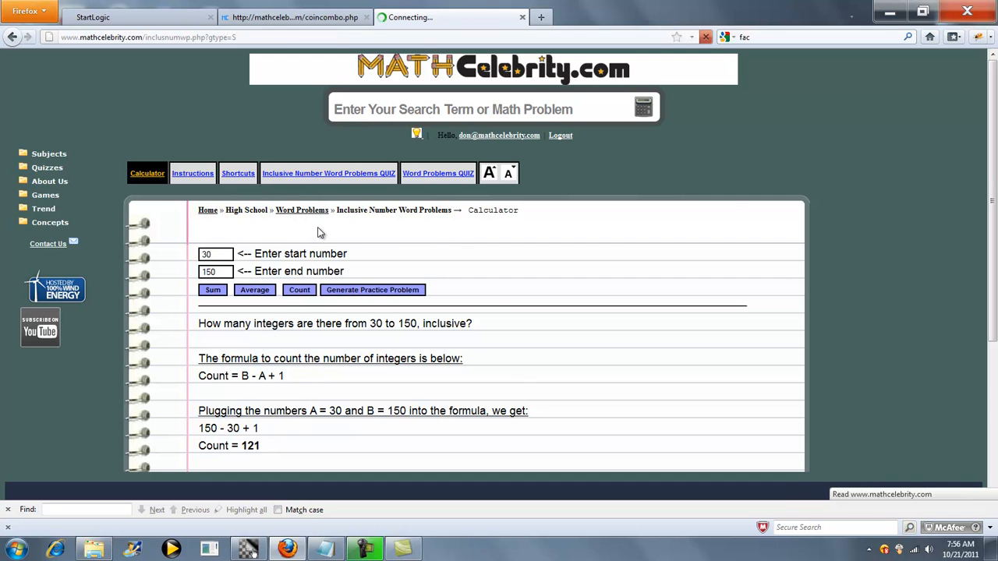
- Change the range to start 20 and end 90 so the Count becomes 71
click(237, 173)
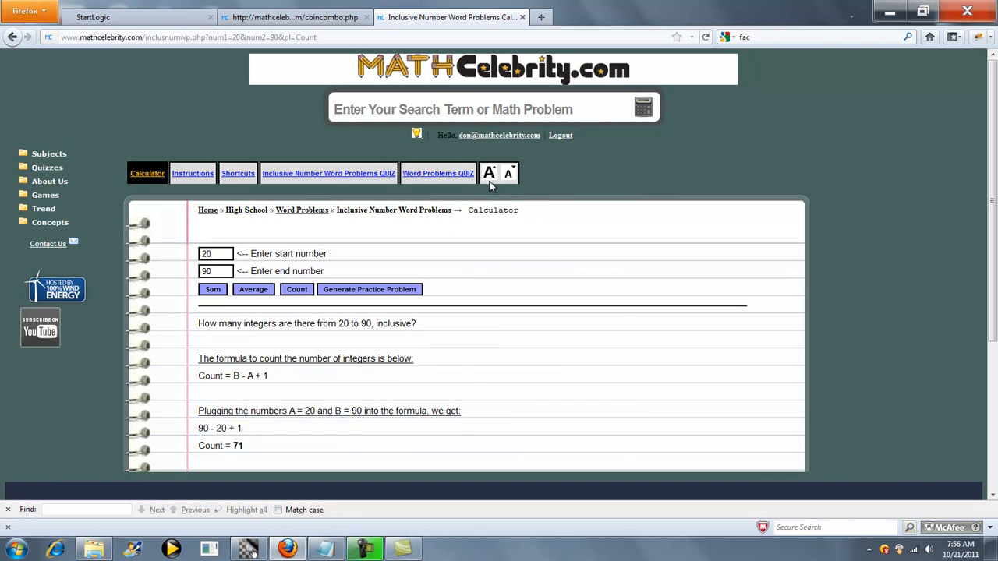
click(490, 173)
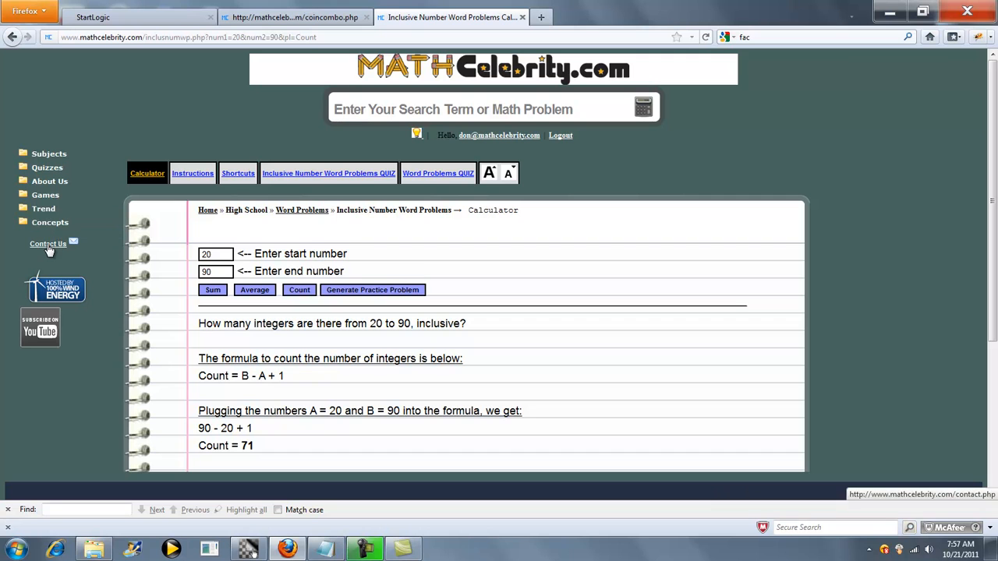
mouse_move(468, 253)
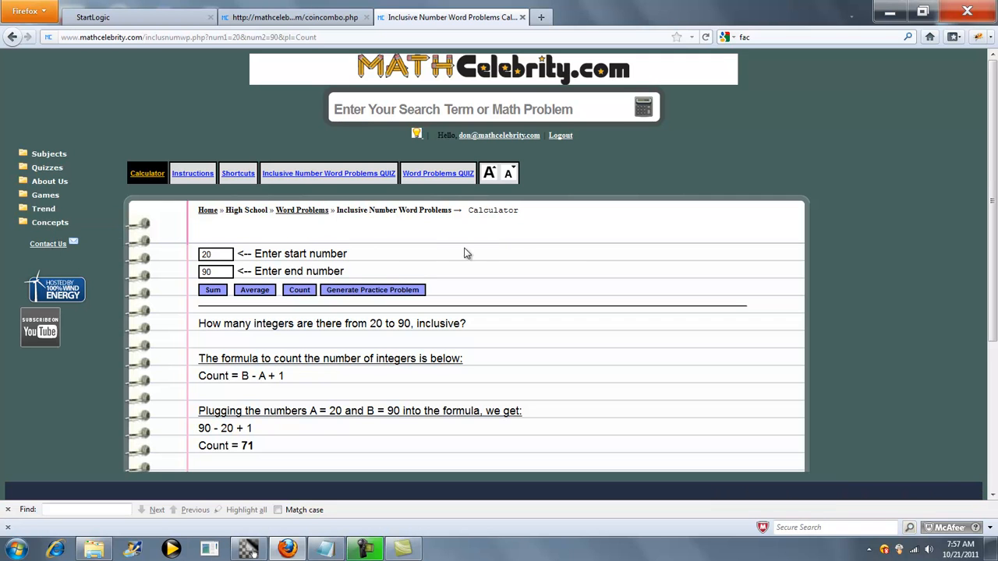